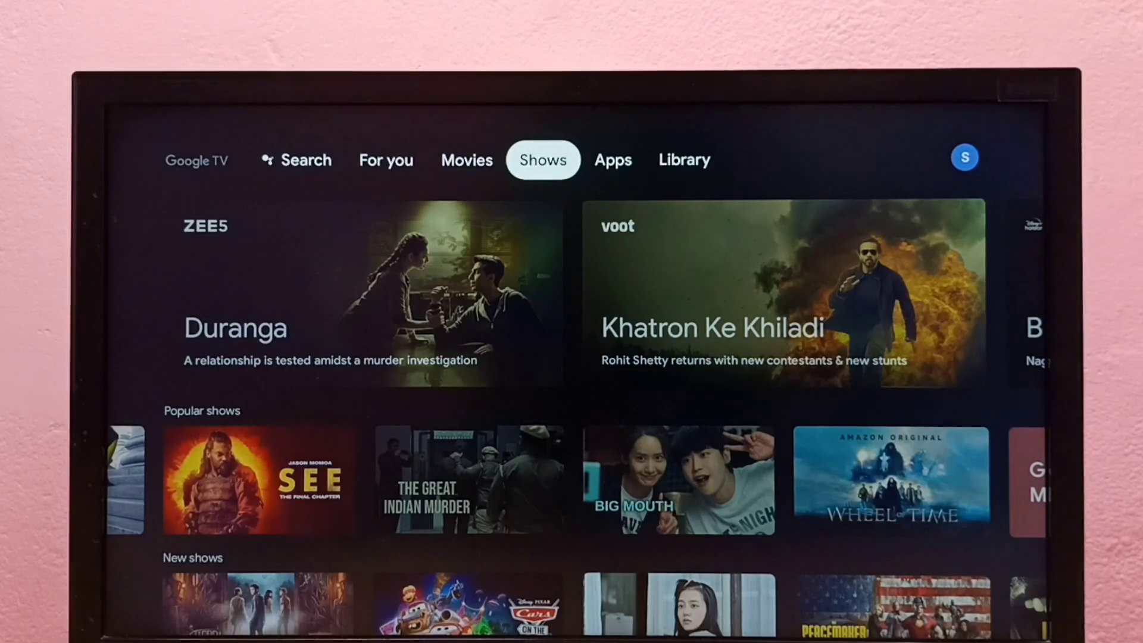
- Reach Settings from the Library tab via the profile menu
{"action": "left_click", "coordinate": [684, 160]}
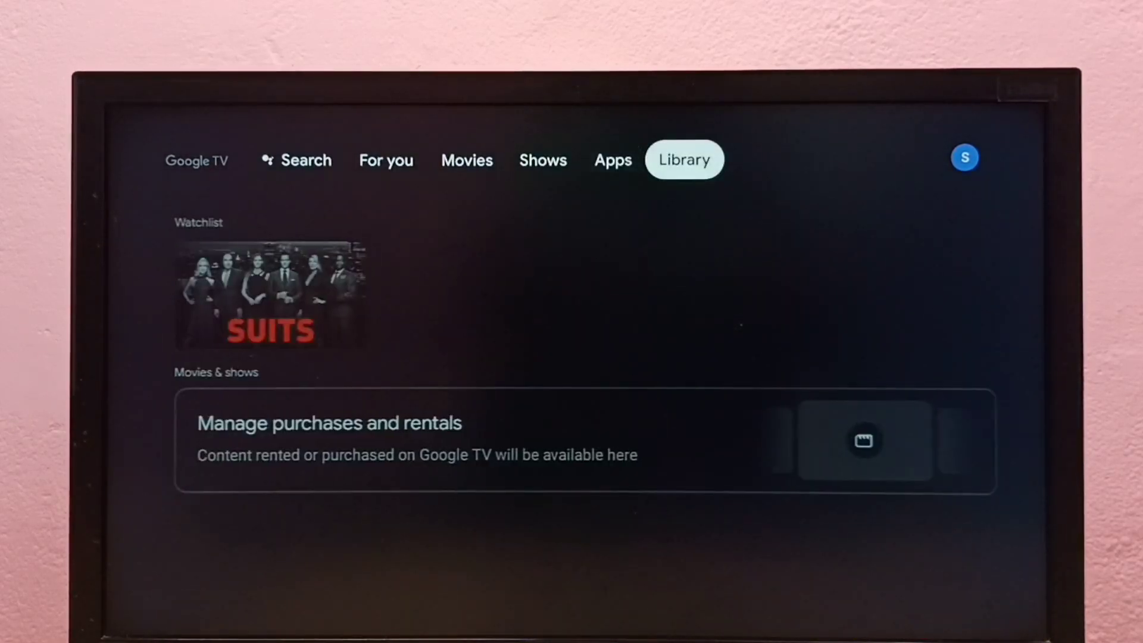
{"action": "left_click", "coordinate": [963, 157]}
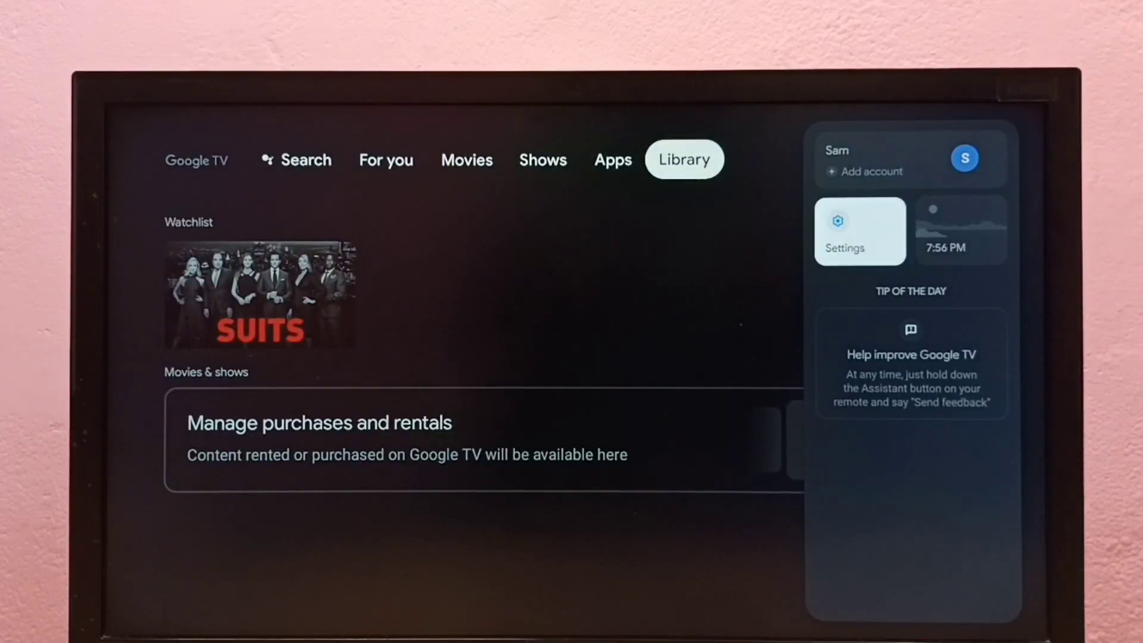
{"action": "left_click", "coordinate": [859, 231]}
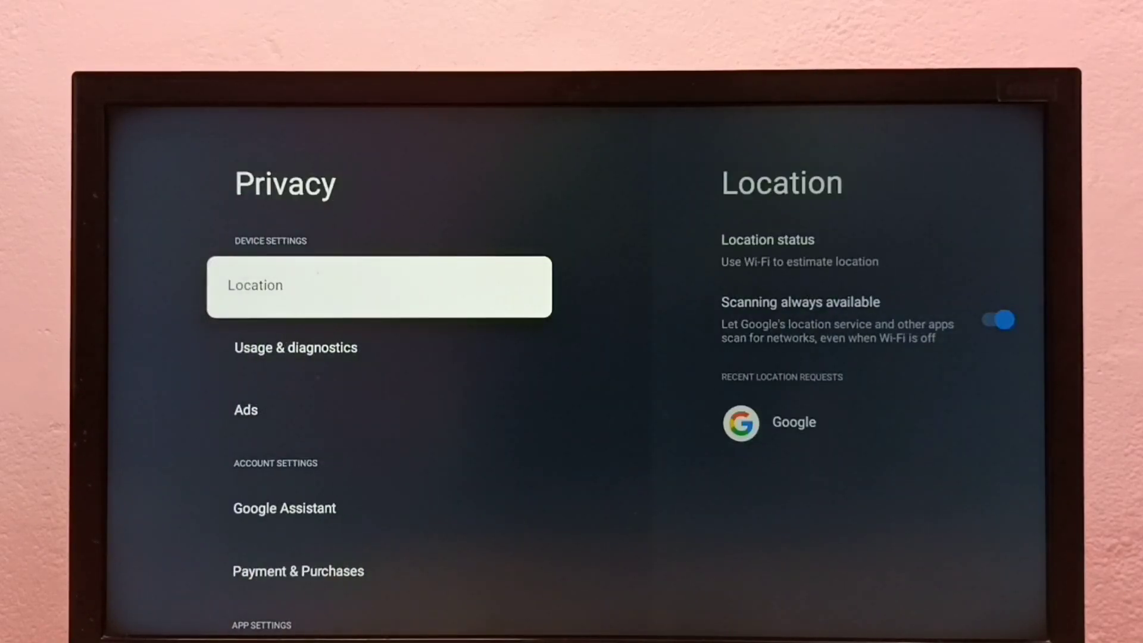
- Enter the Location settings to turn location status off
{"action": "left_click", "coordinate": [376, 286]}
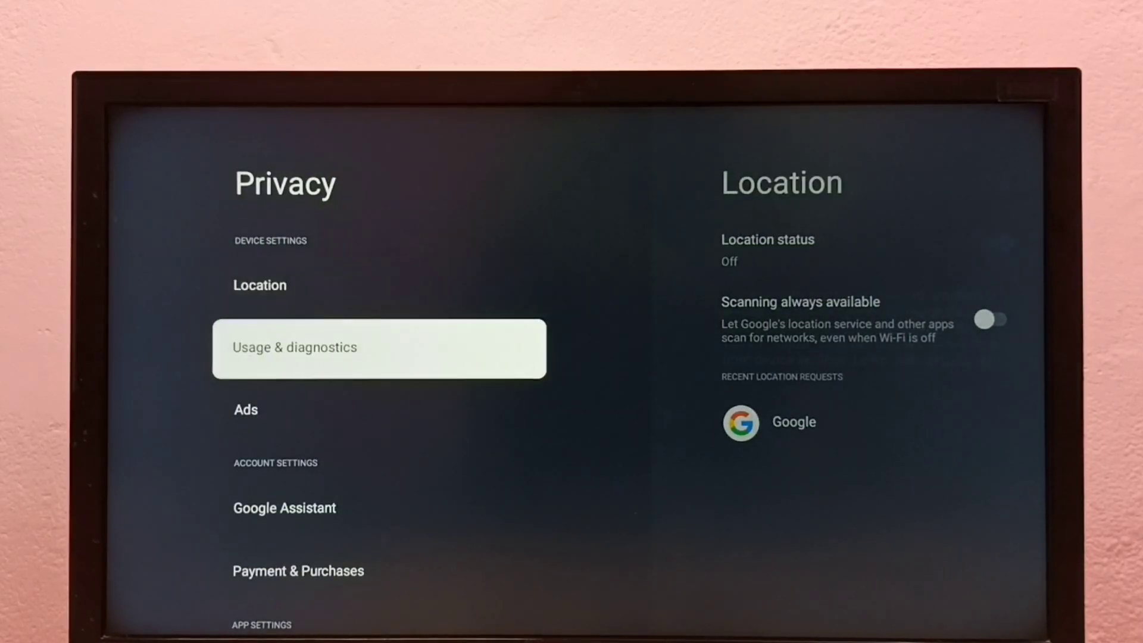
{"action": "left_click", "coordinate": [379, 348]}
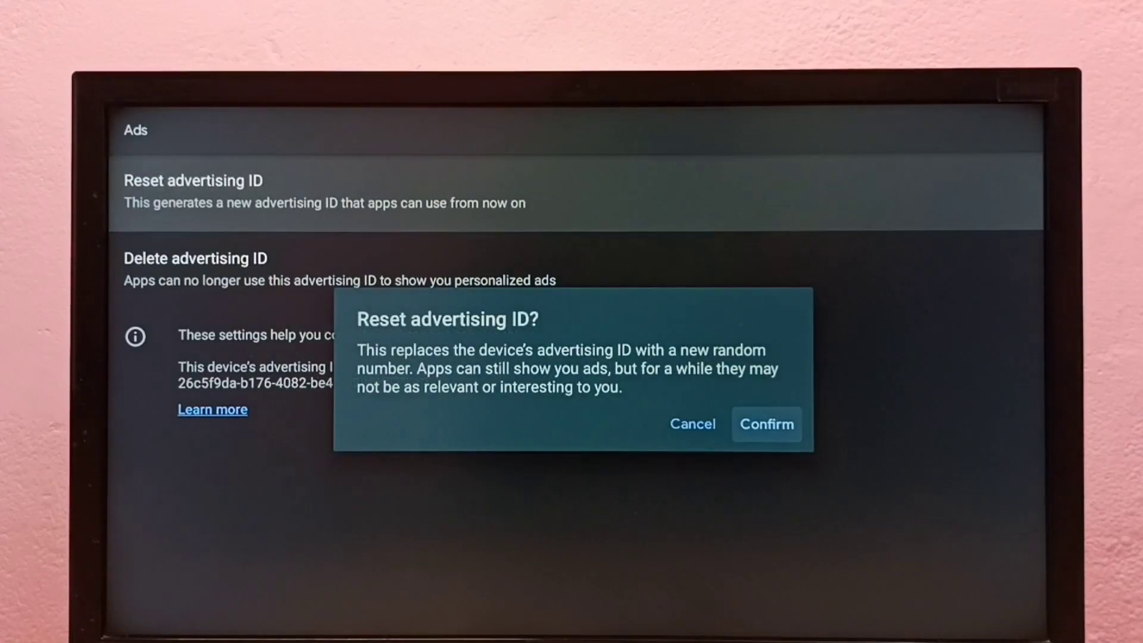
- Confirm the advertising ID reset so a new ID is issued
{"action": "left_click", "coordinate": [766, 424]}
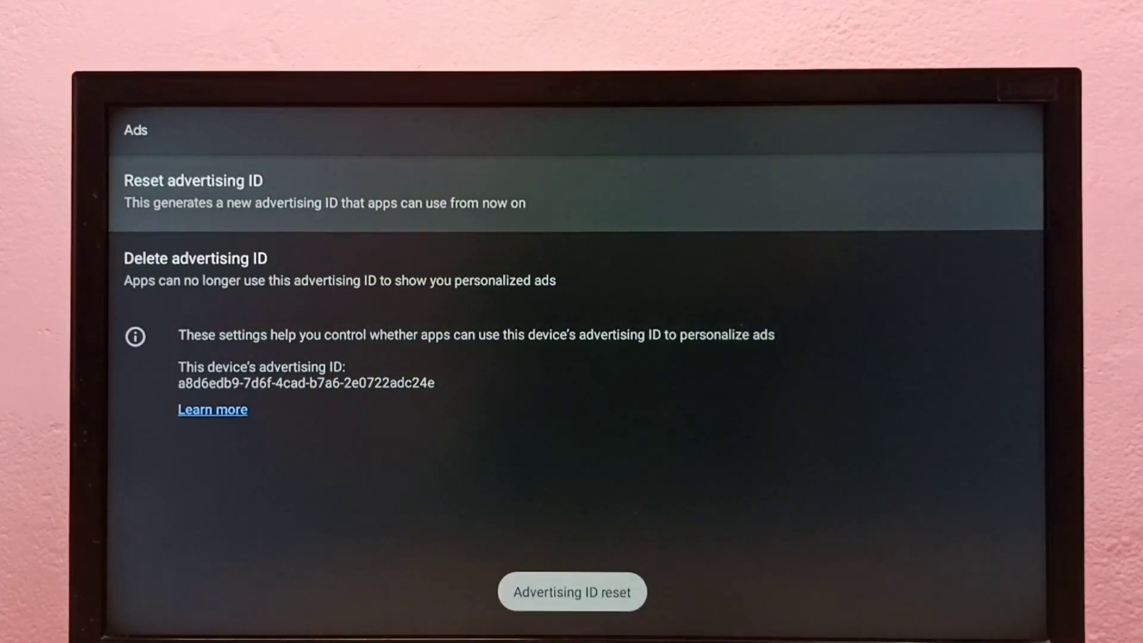